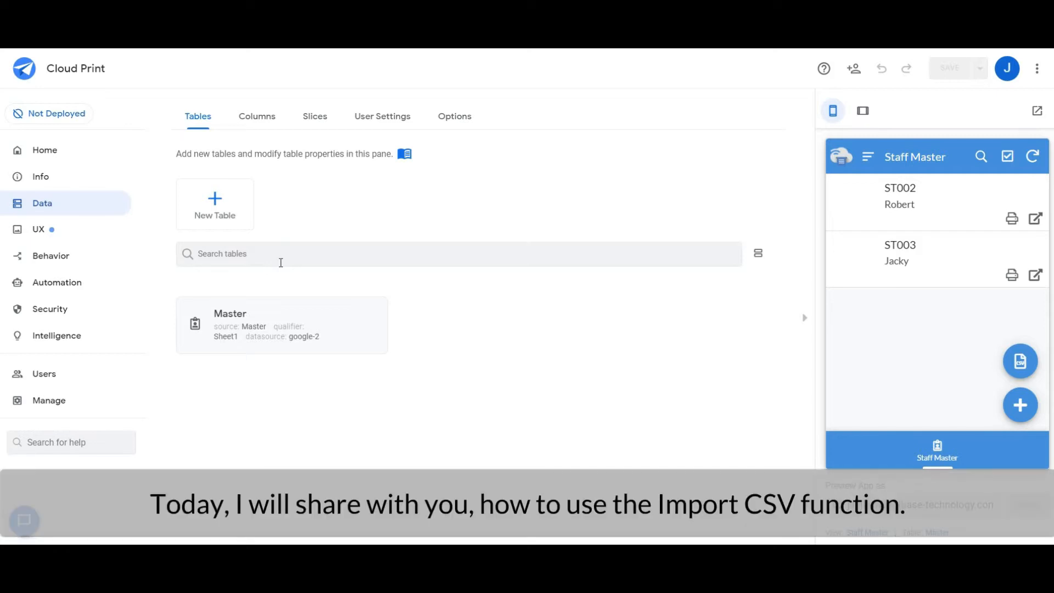
mouse_move(282, 278)
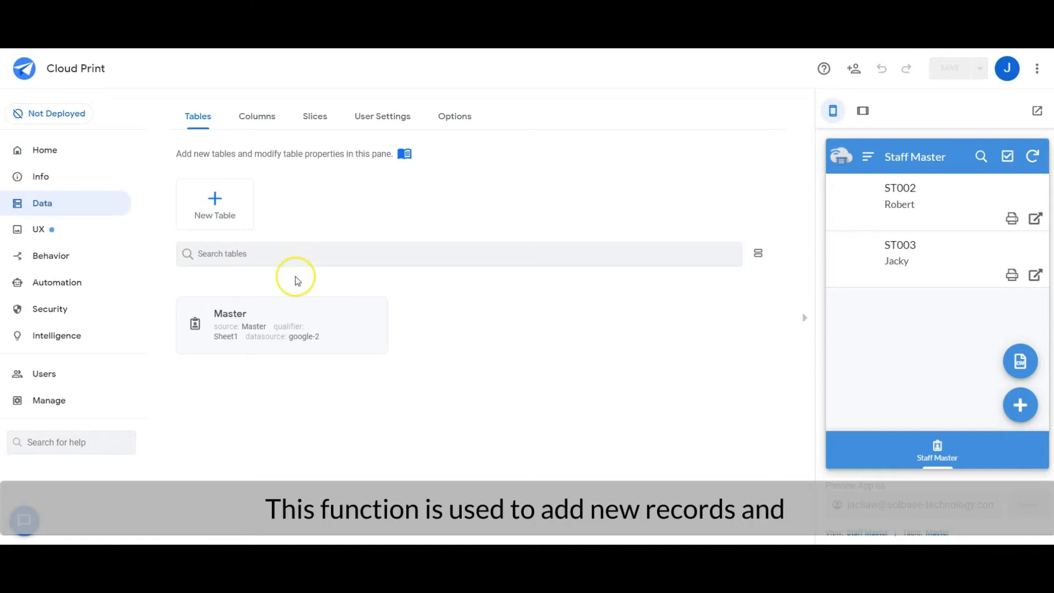
mouse_move(295, 276)
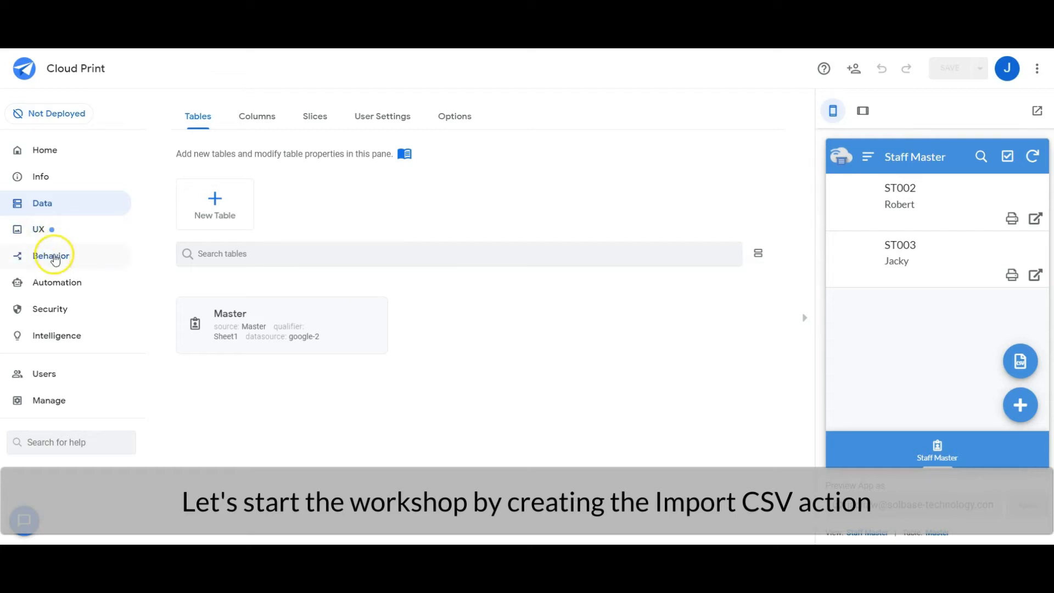
Review the Import Data action: import a CSV file for Master with English (United Kingdom) locale.
click(50, 256)
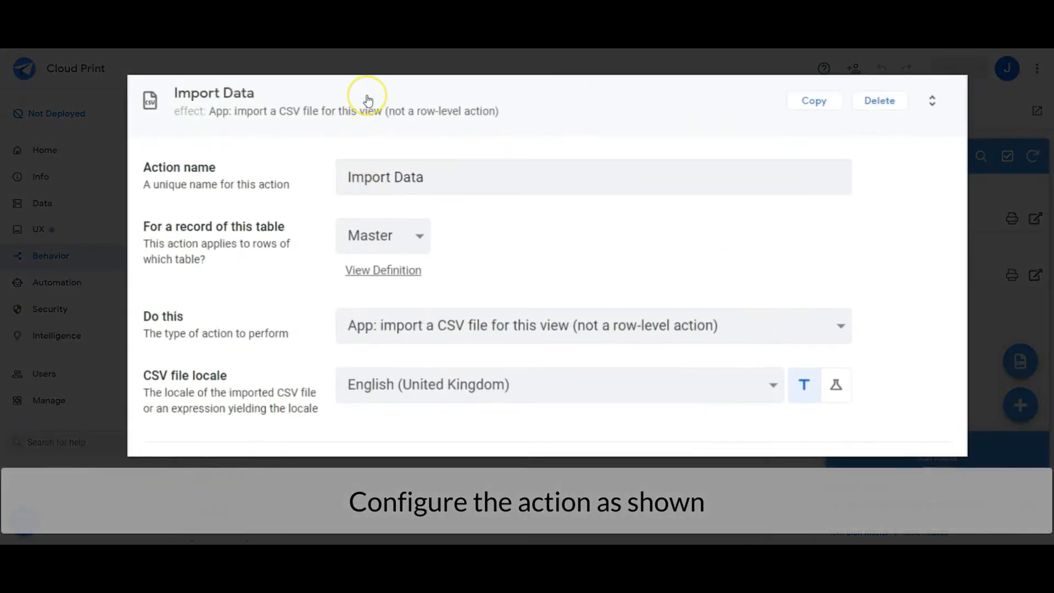
click(509, 177)
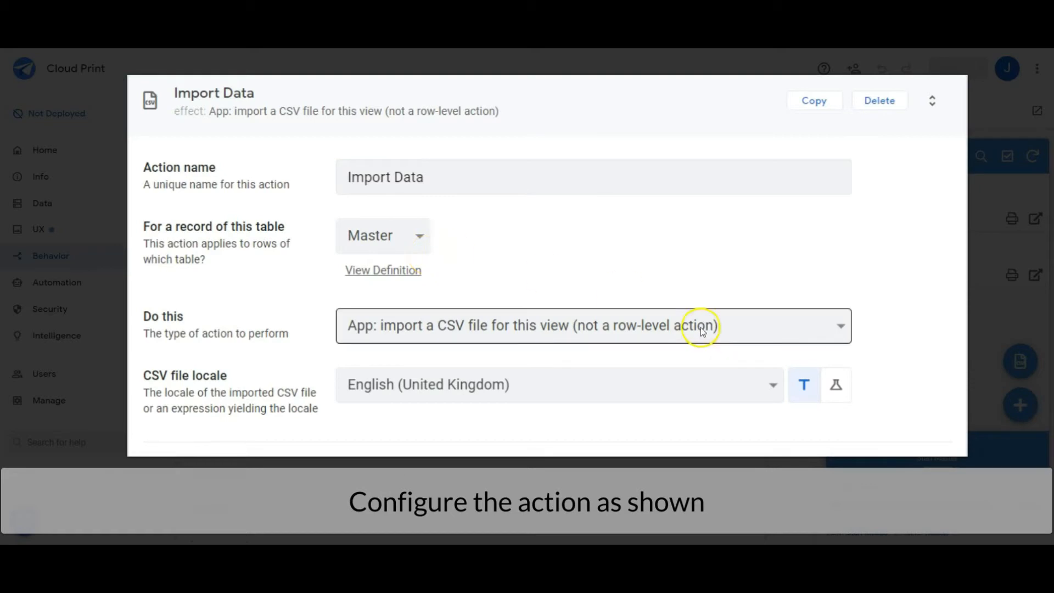
mouse_move(640, 385)
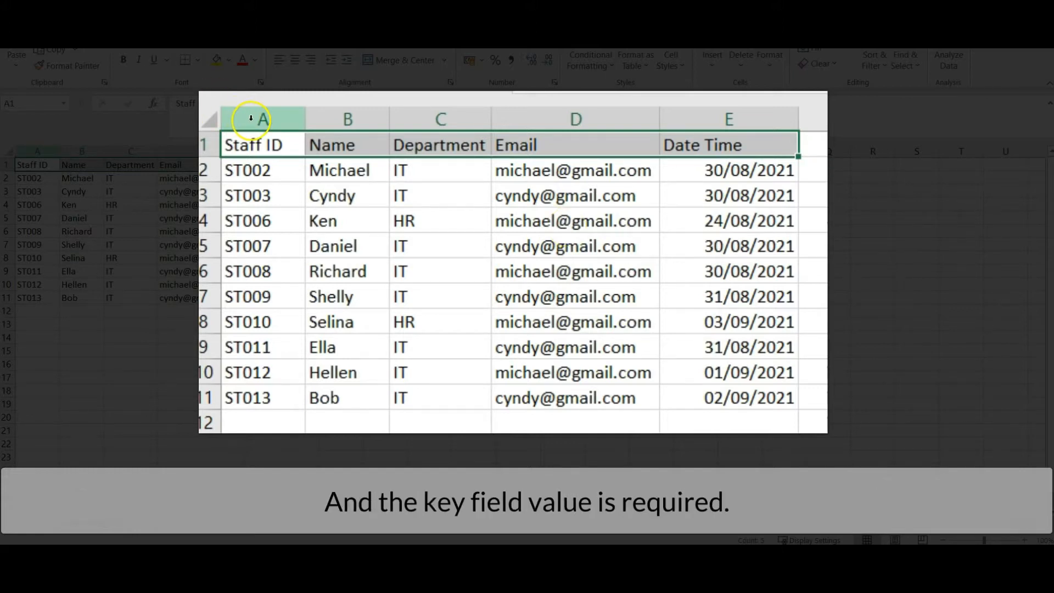
Highlight the Staff ID key column in the staff CSV, then return to the action editor.
click(261, 119)
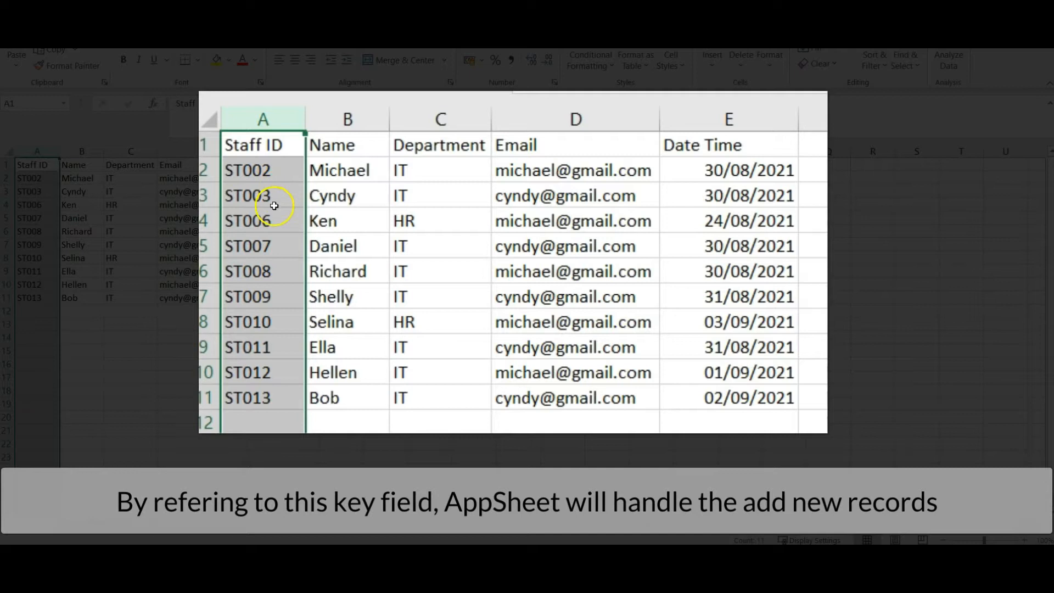
mouse_move(256, 294)
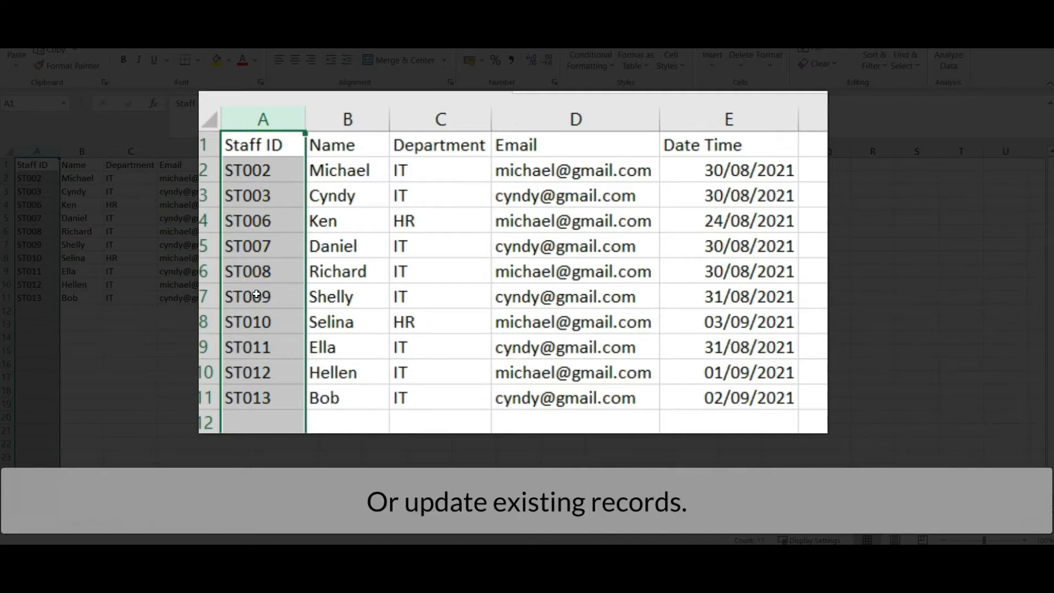
mouse_move(377, 174)
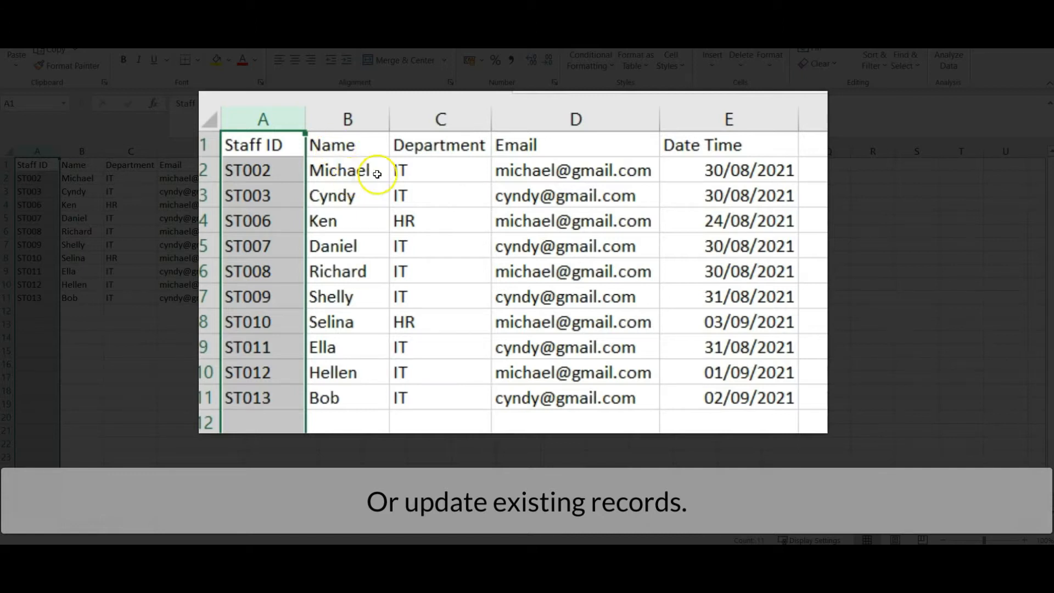
mouse_move(798, 164)
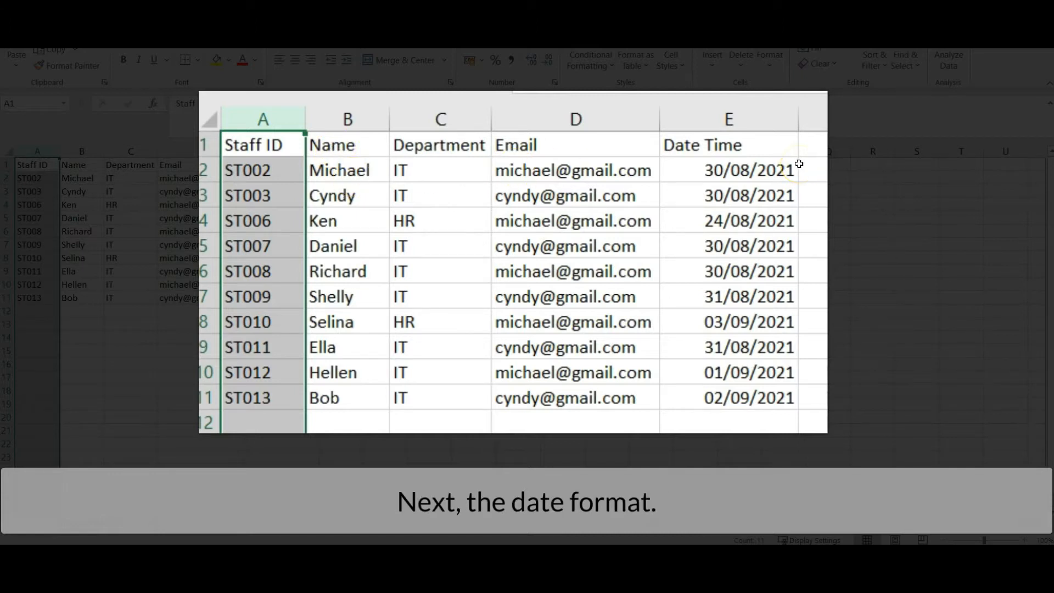
click(728, 119)
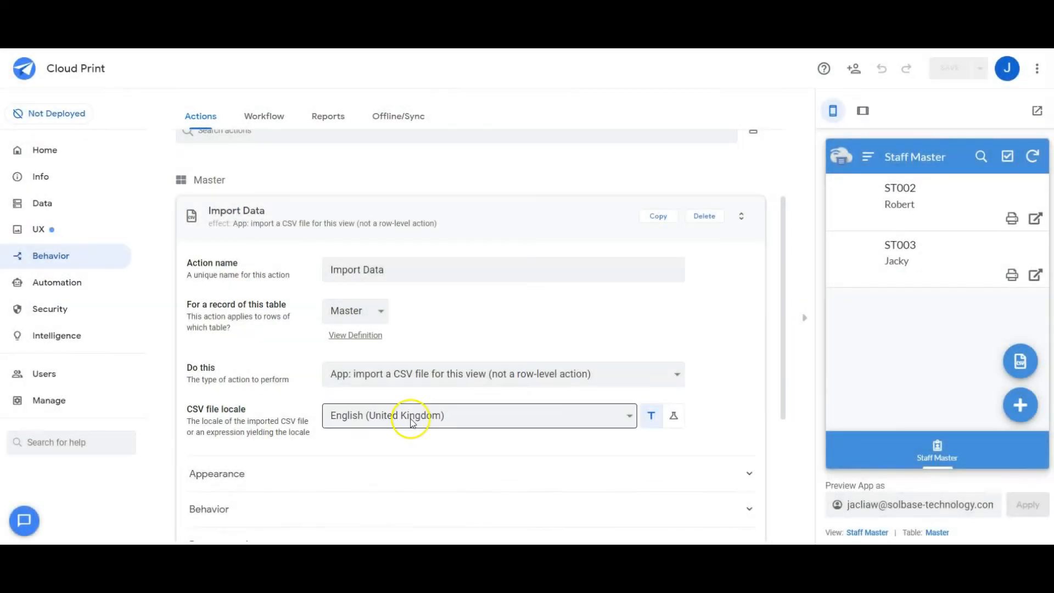
Check the Master table's Localization settings under Data > Tables.
click(41, 204)
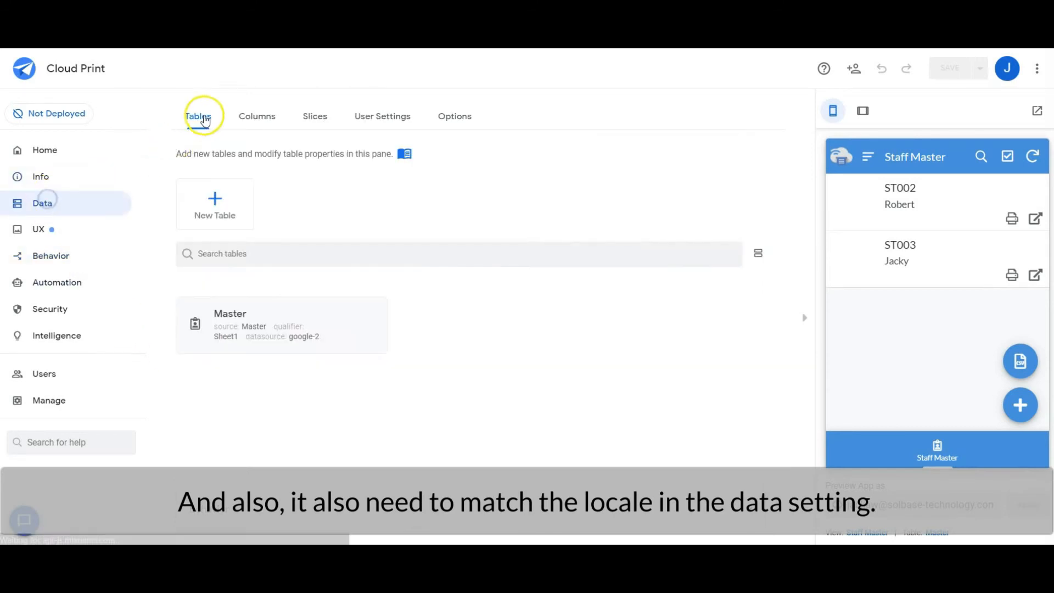
click(283, 324)
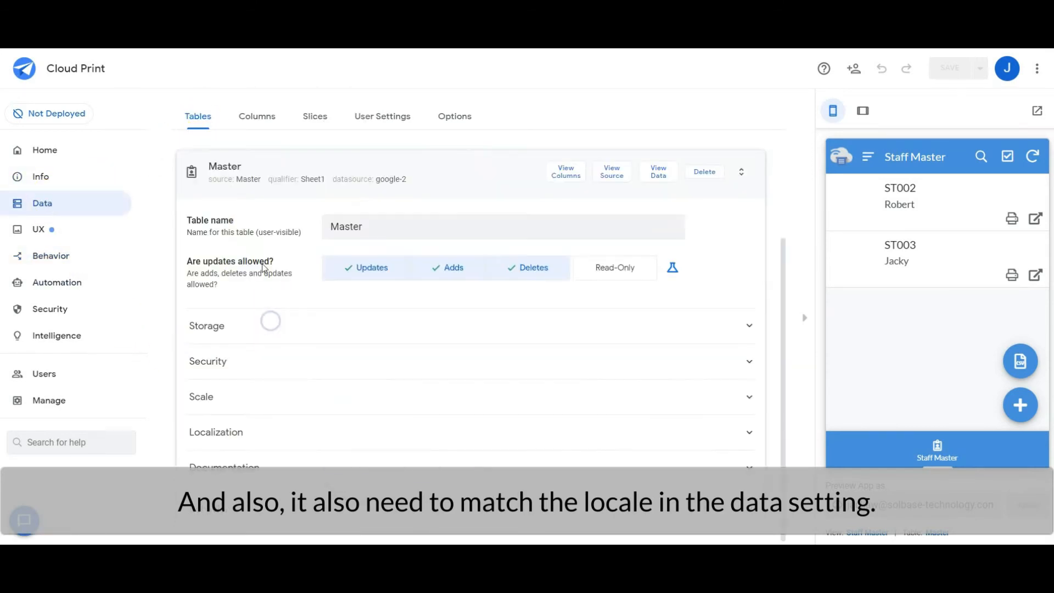
mouse_move(331, 421)
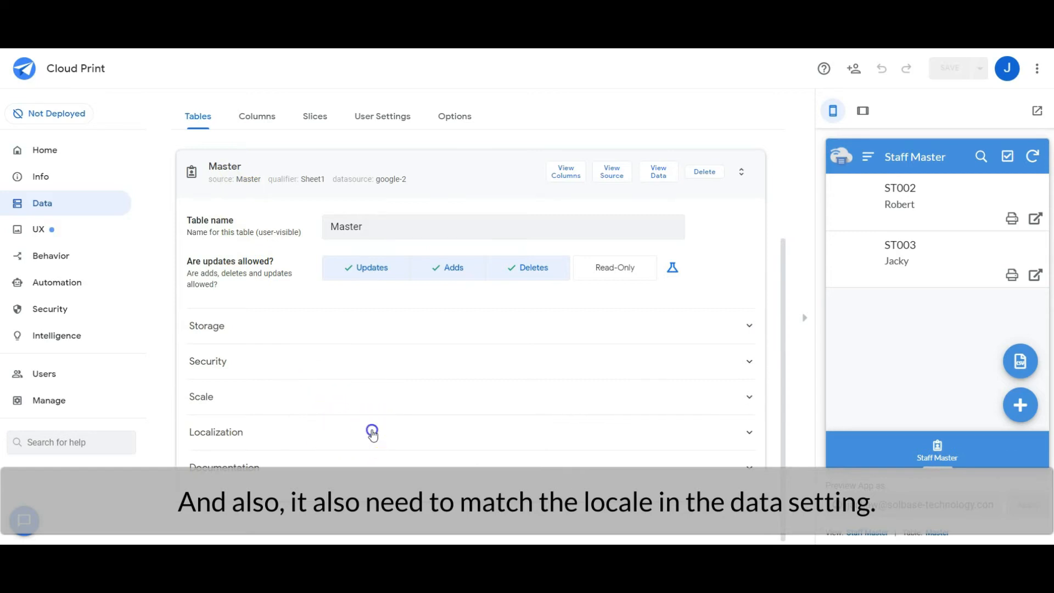
click(372, 432)
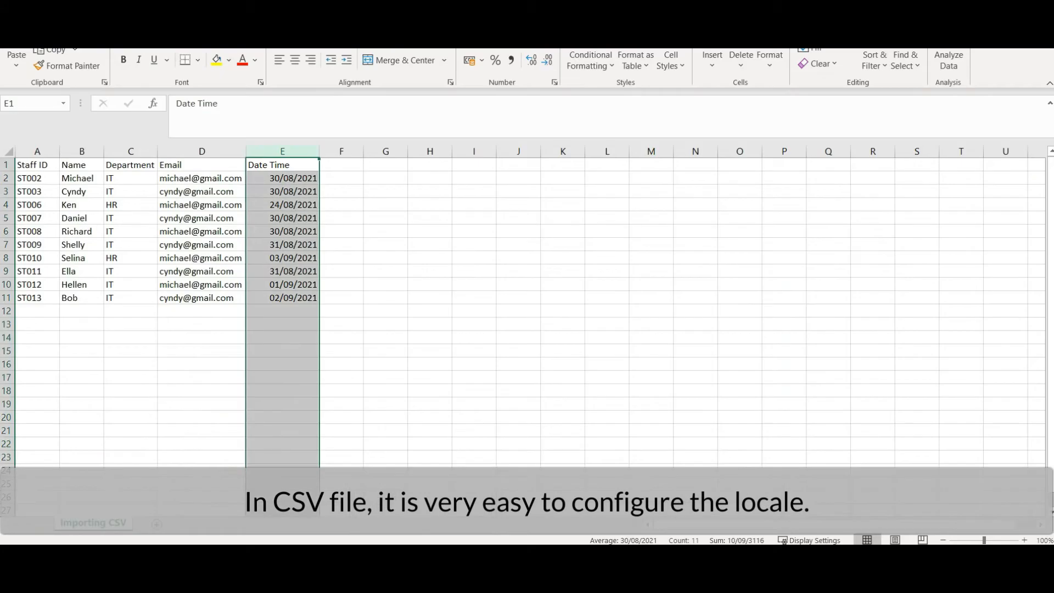
click(386, 337)
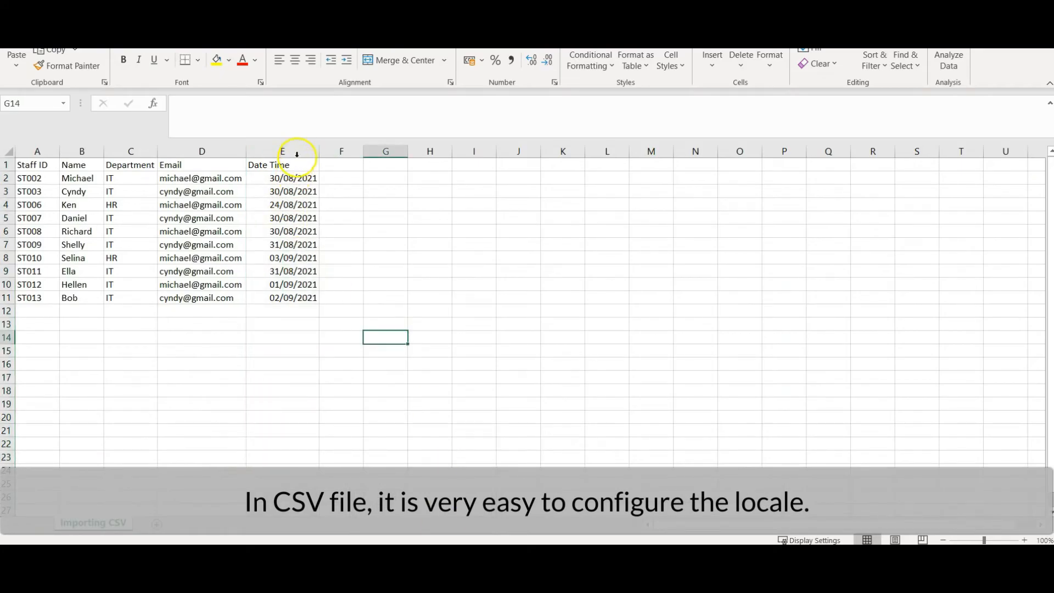
right_click(282, 151)
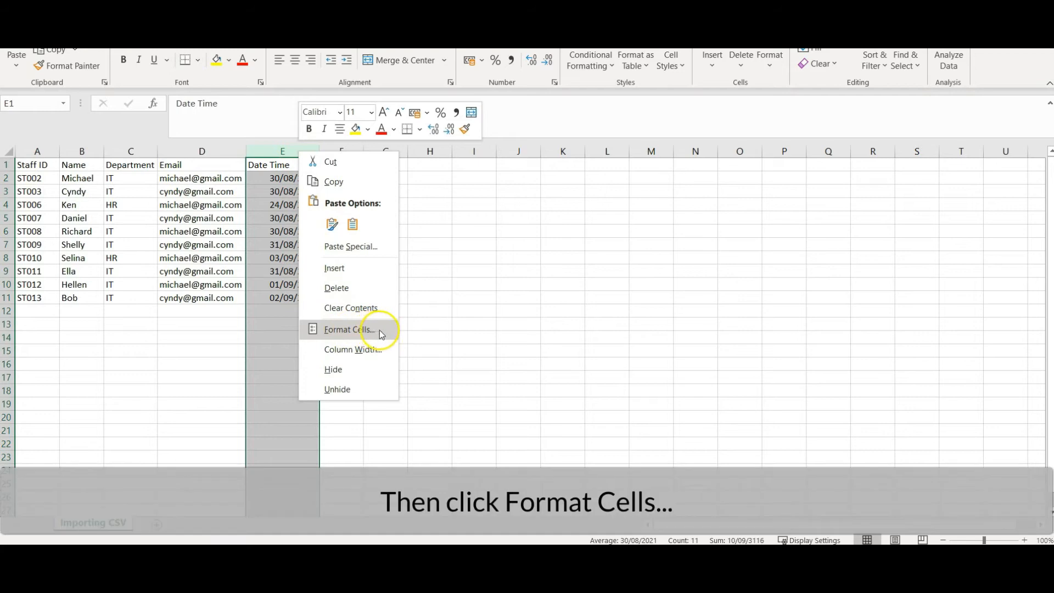
click(348, 329)
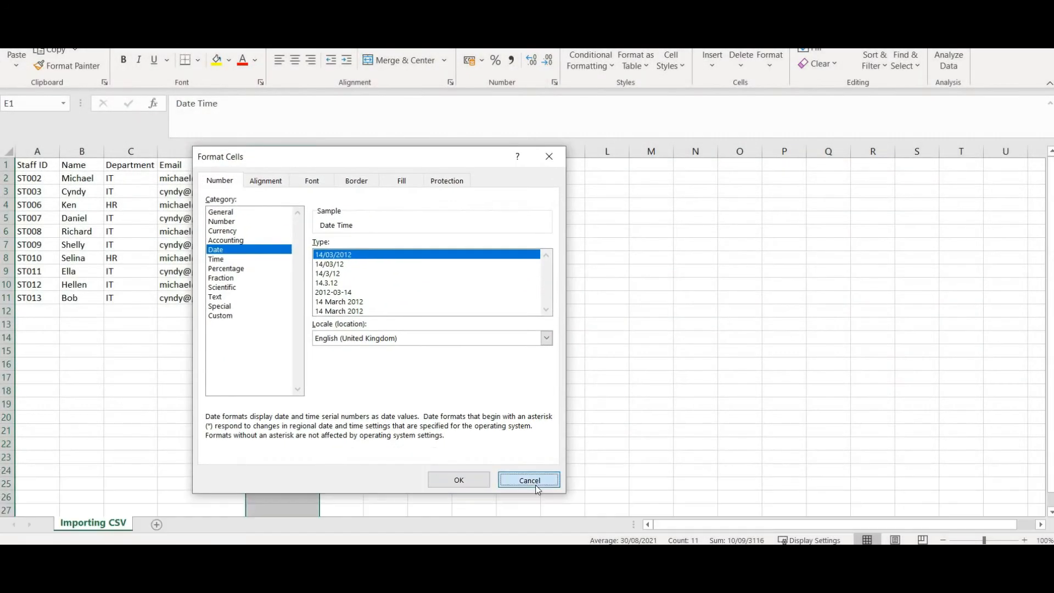
click(528, 480)
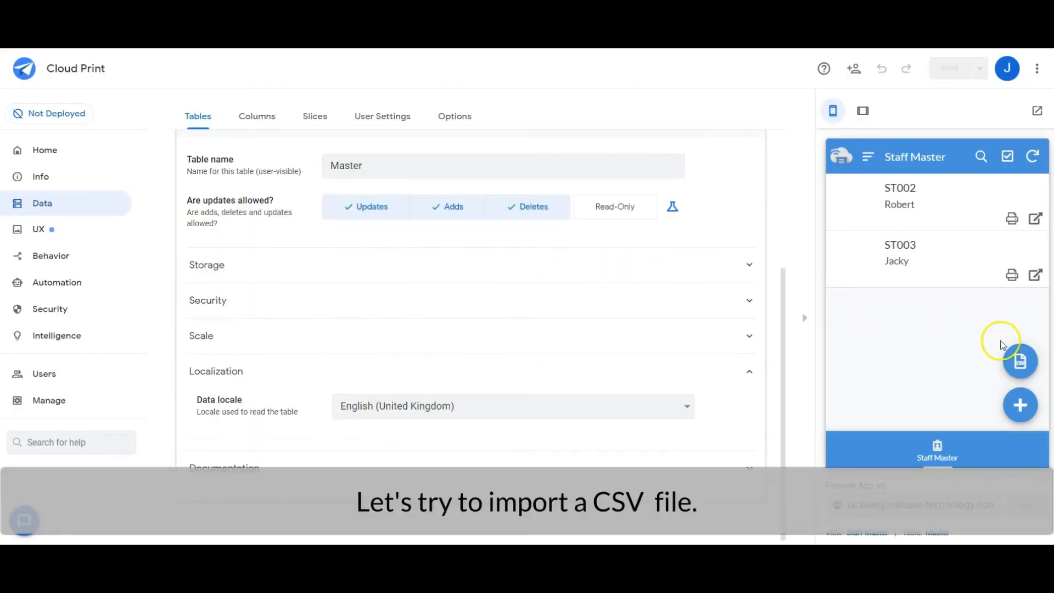
Import the staff CSV via the Import CSV button: 10 records, 8 inserted and 2 updated.
click(1021, 362)
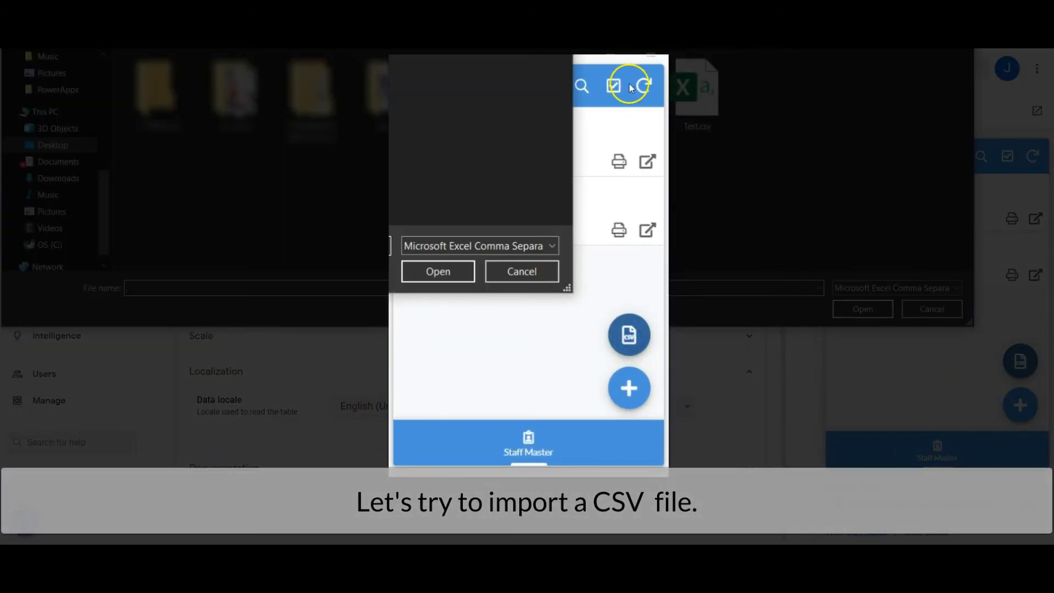
click(438, 271)
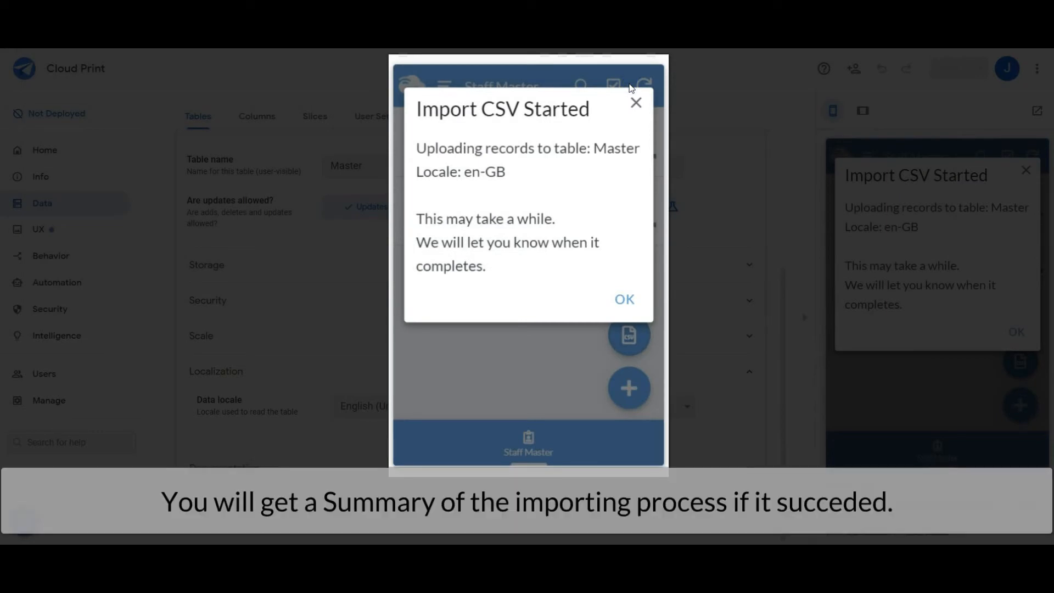
click(624, 299)
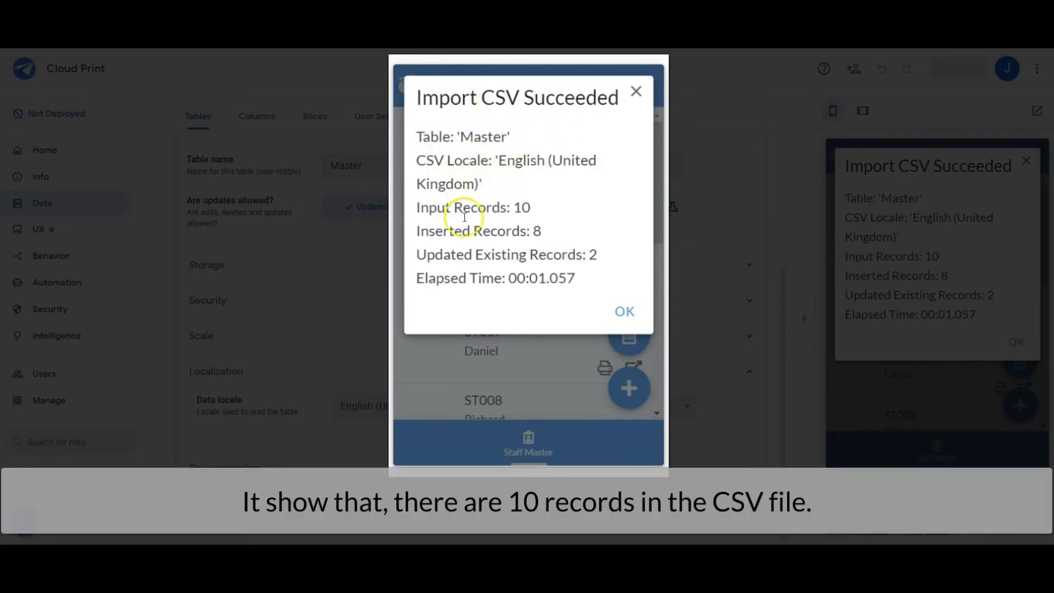
mouse_move(531, 235)
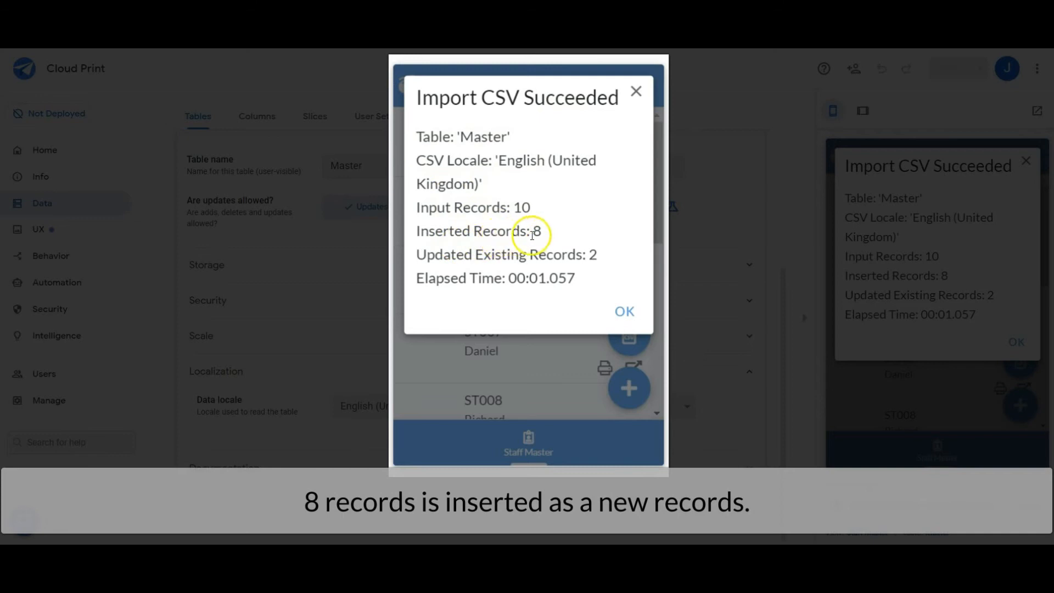
mouse_move(556, 254)
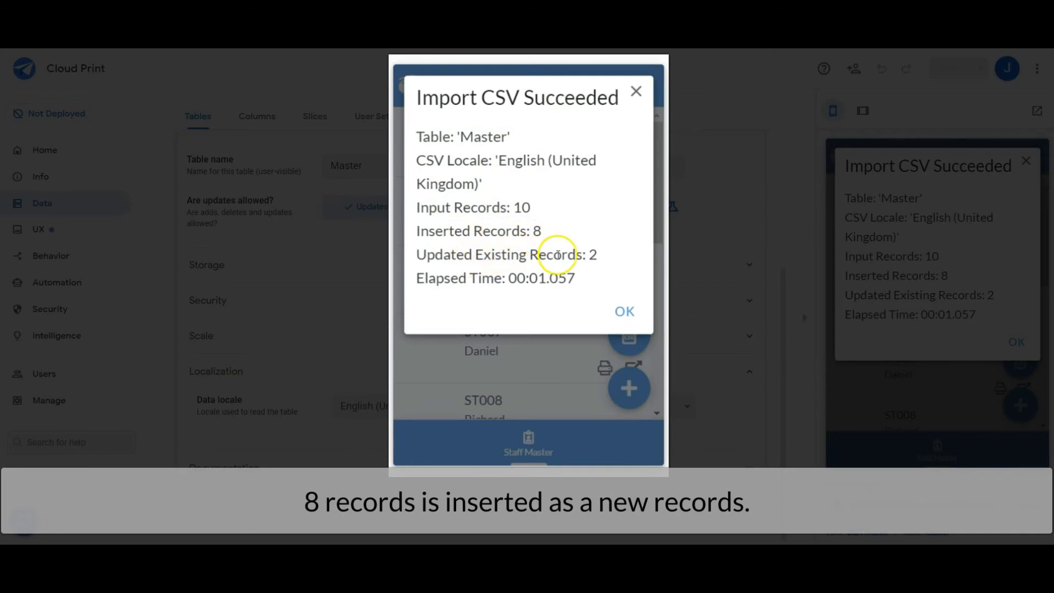
mouse_move(602, 301)
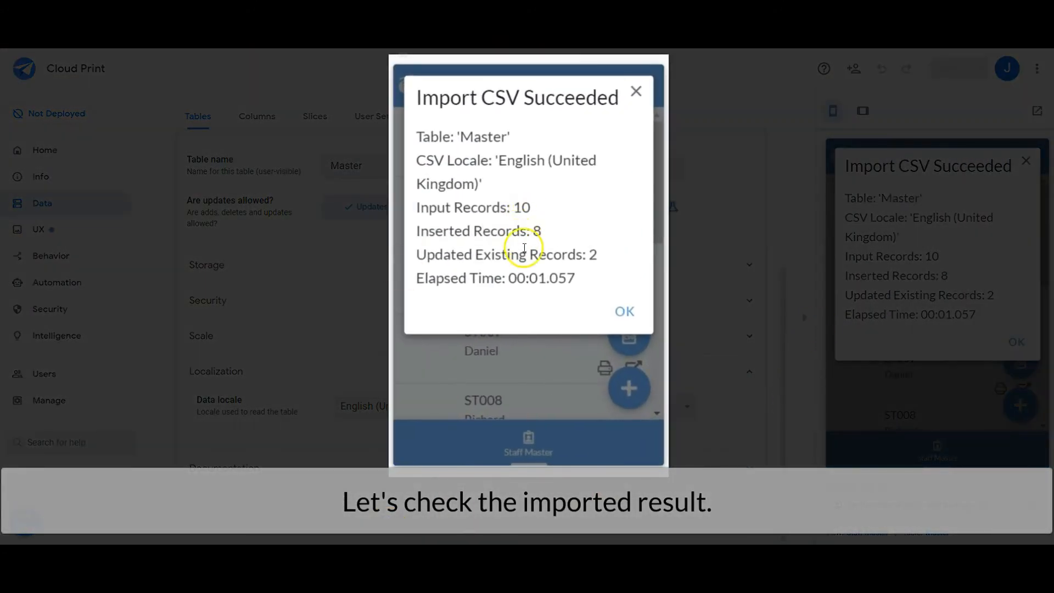
click(624, 311)
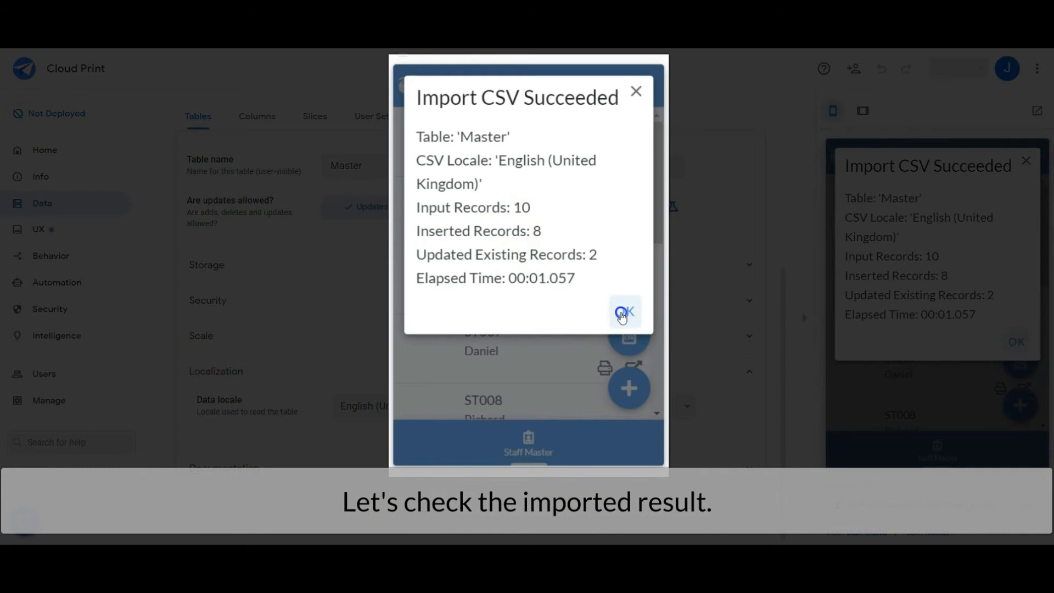
Close the import summary and verify the Staff Master list shows the new ST012 Hellen IT record.
click(624, 310)
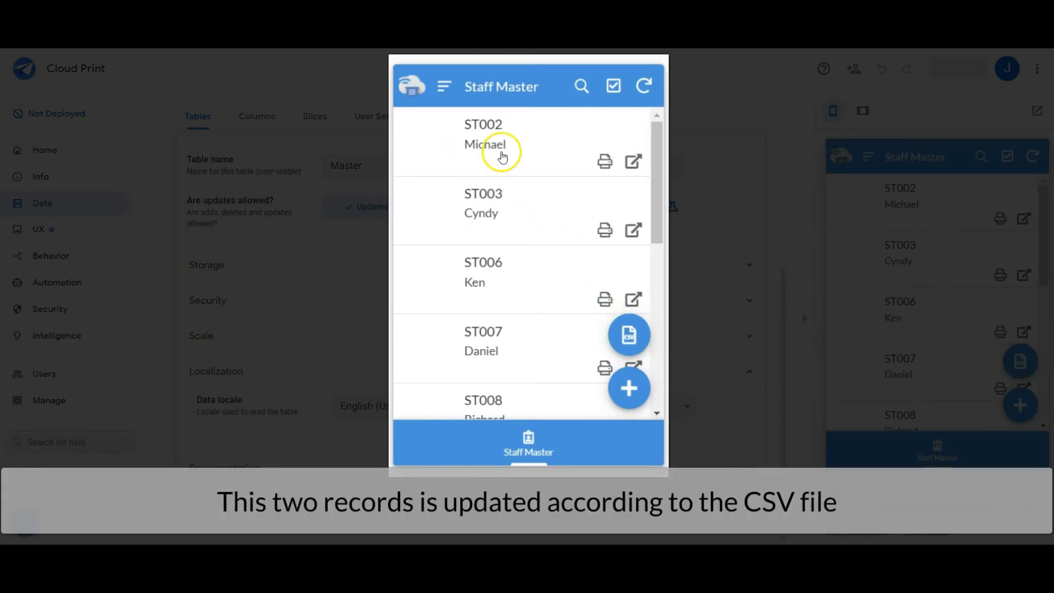
mouse_move(536, 154)
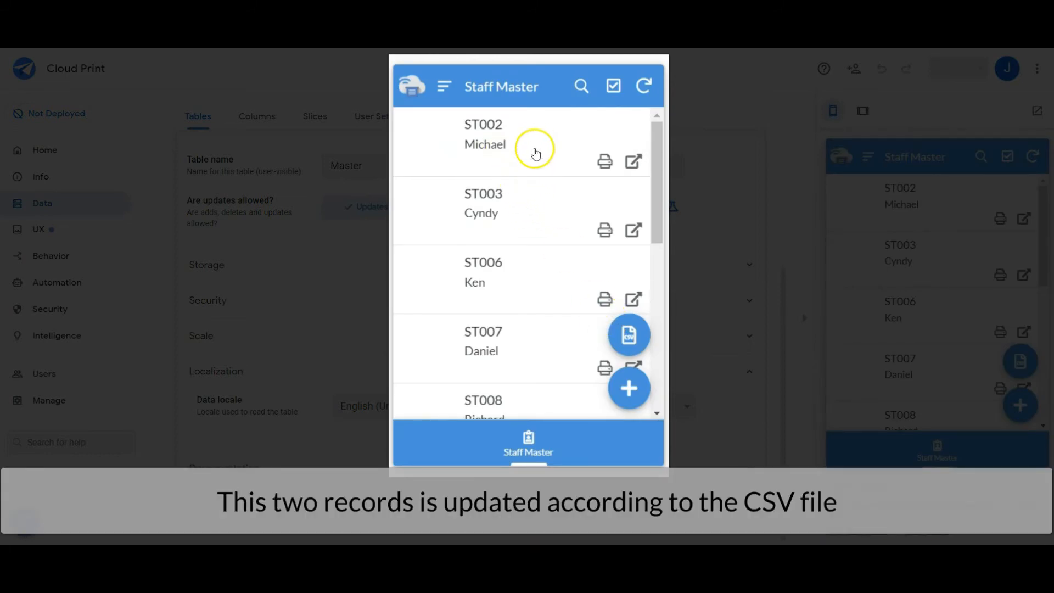
scroll(down, 3)
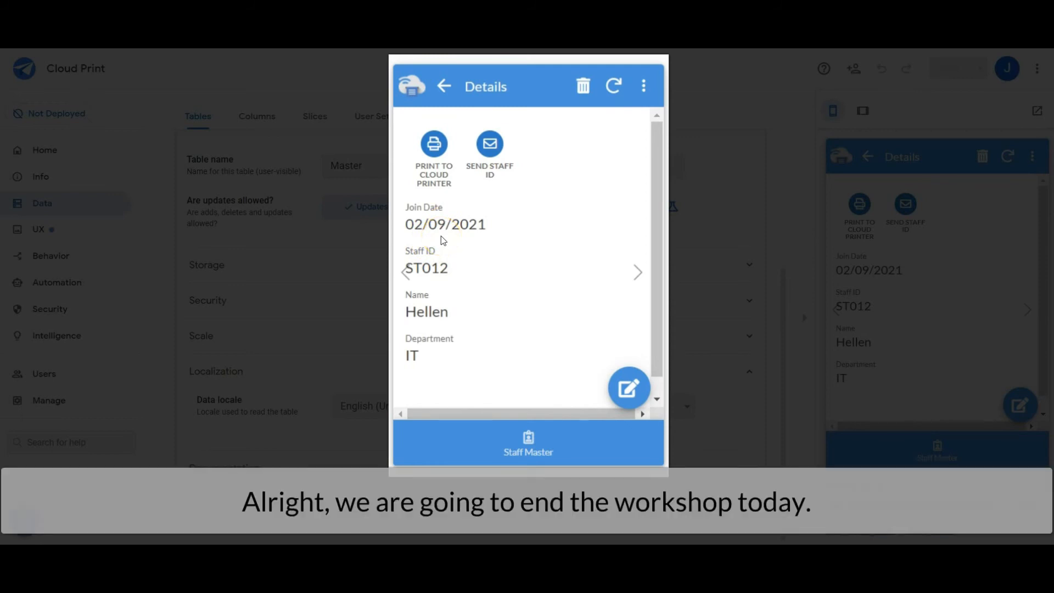
click(444, 86)
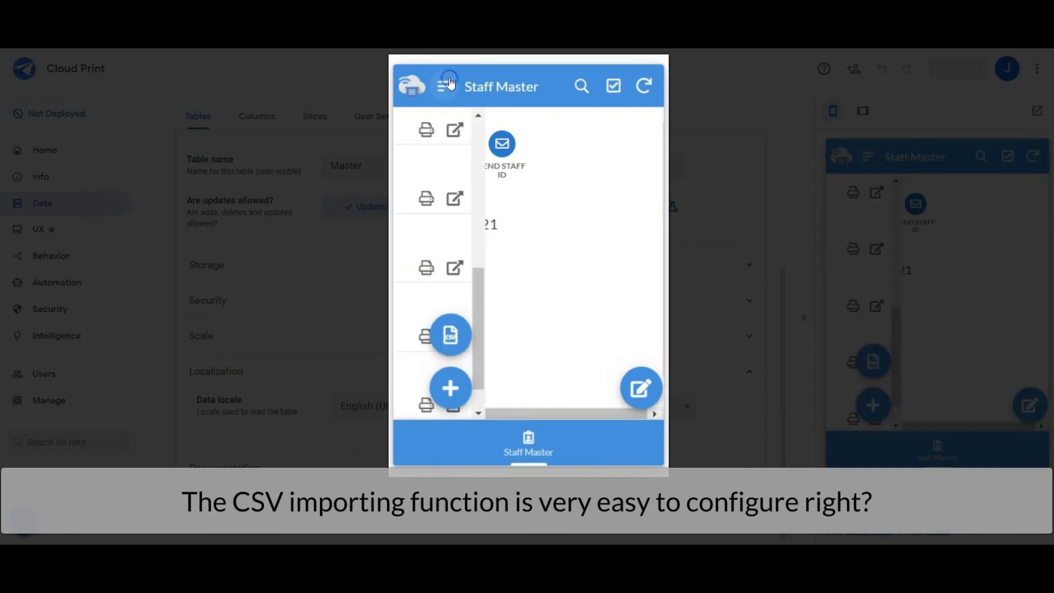